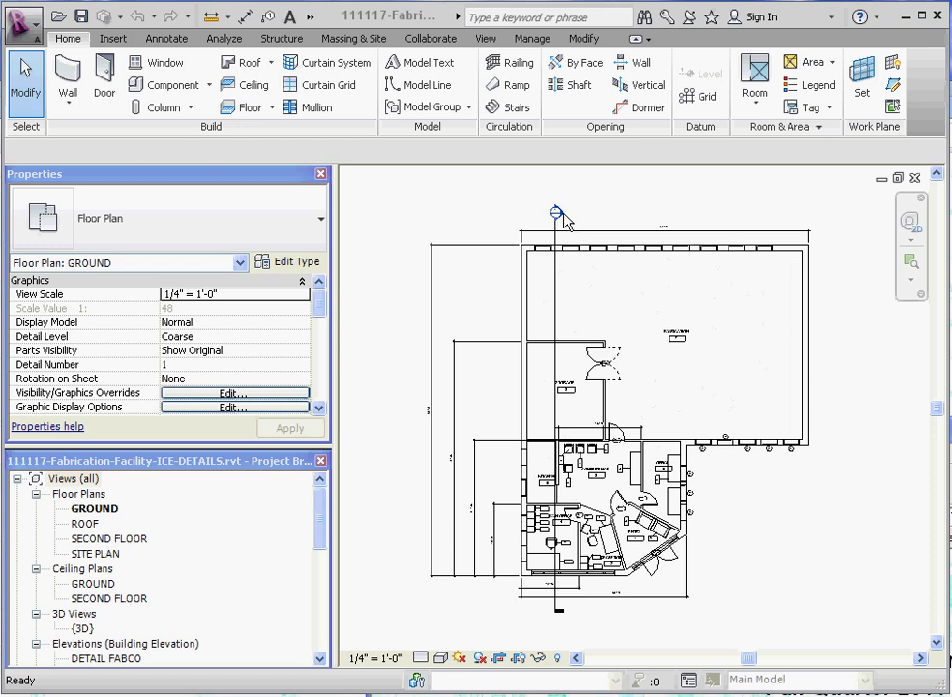
Open the Section 1 view from its section head in the GROUND floor plan.
{"action": "left_click", "coordinate": [556, 210]}
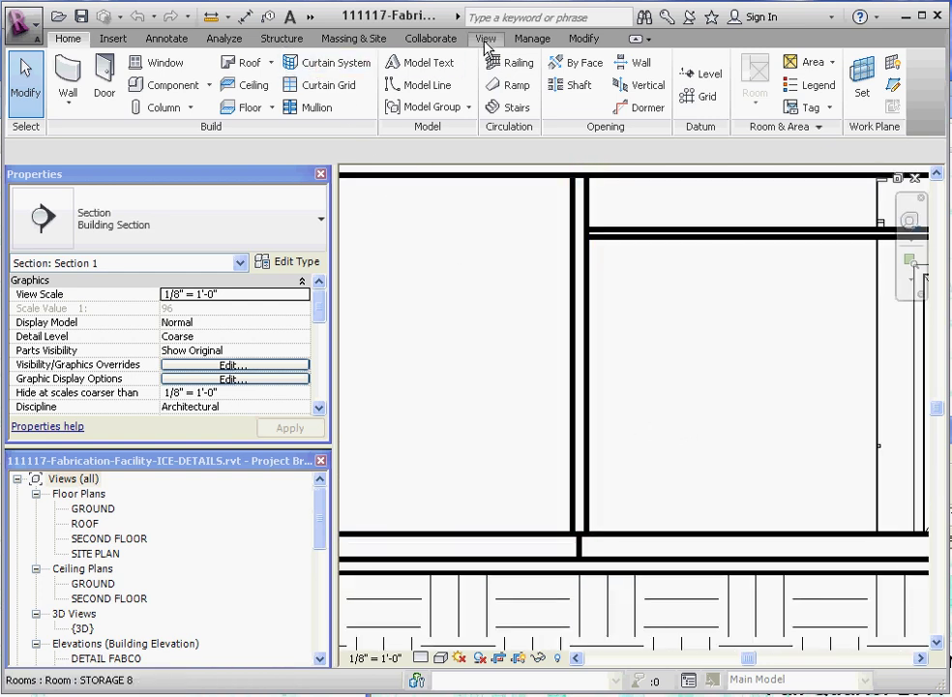
{"action": "left_click", "coordinate": [486, 39]}
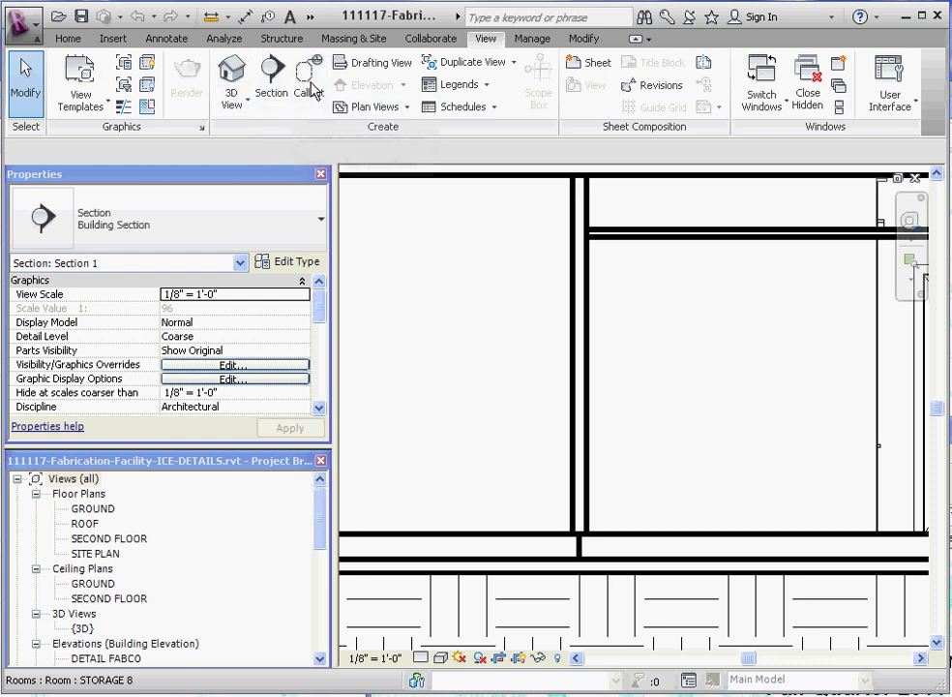
{"action": "mouse_move", "coordinate": [310, 77]}
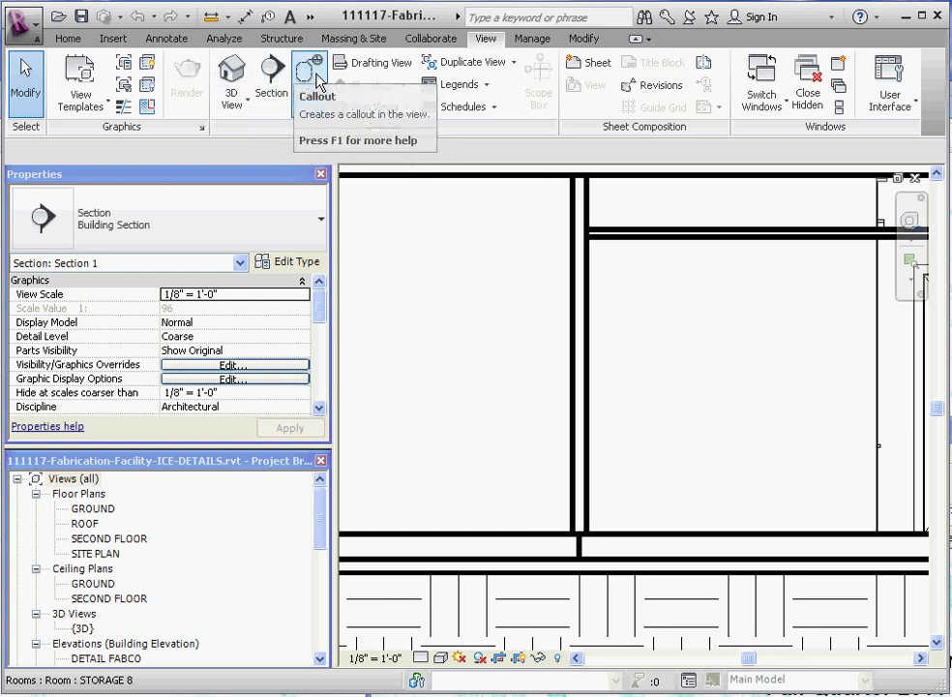
Start a callout in Section 1 to outline the interior wall base.
{"action": "left_click", "coordinate": [310, 77]}
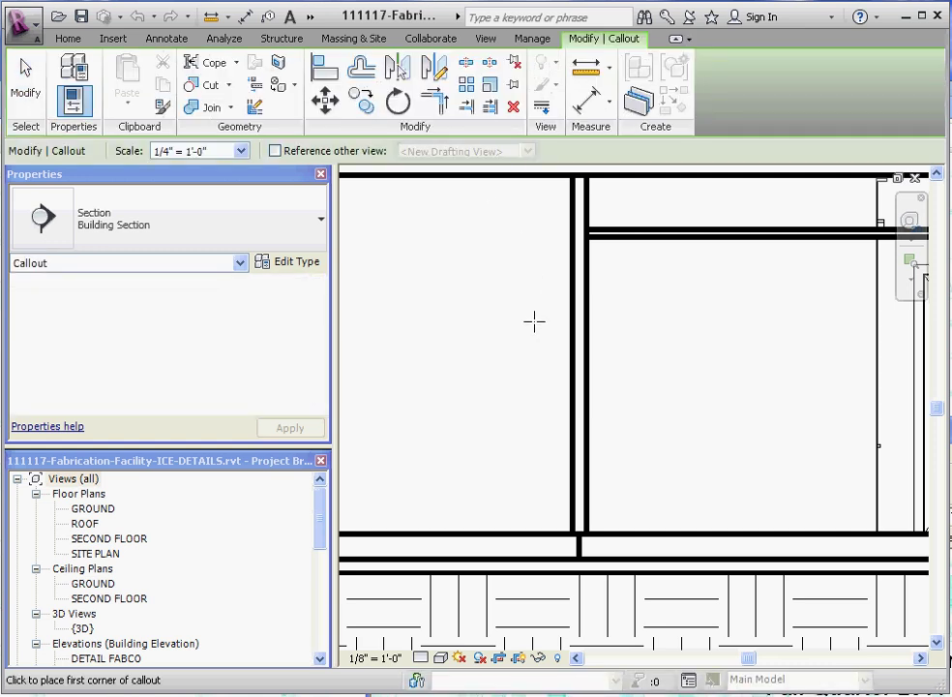
{"action": "mouse_move", "coordinate": [527, 310]}
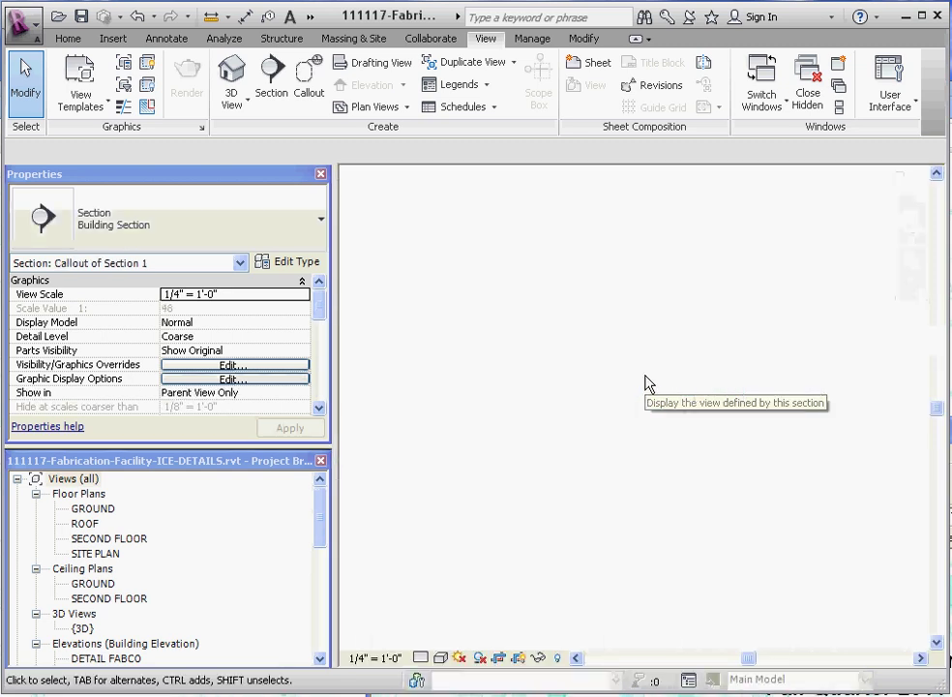
Open the new Callout of Section 1 view showing the GROUND-level wall.
{"action": "double_click", "coordinate": [649, 382]}
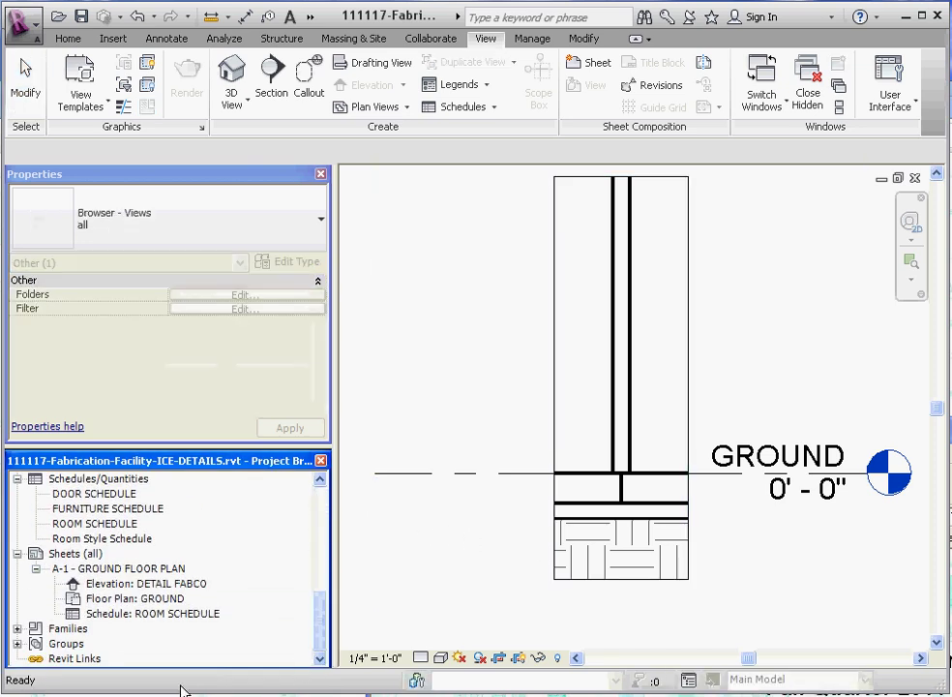
{"action": "scroll", "scroll_direction": "down", "scroll_amount": 3}
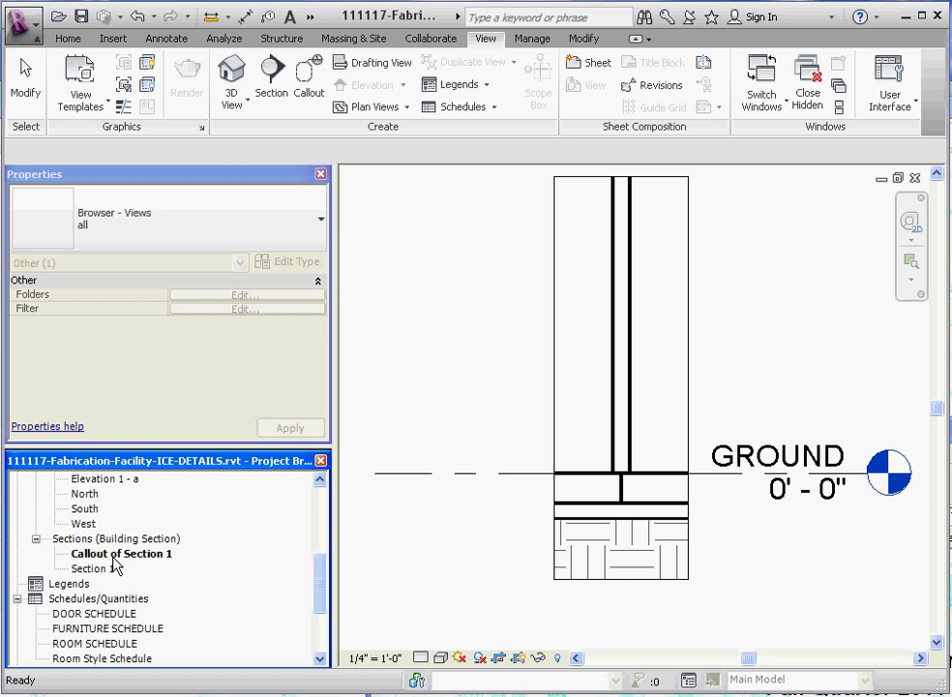
Rename the Callout of Section 1 view, entering 'DETAIL INTERIOR WALL'.
{"action": "right_click", "coordinate": [121, 552]}
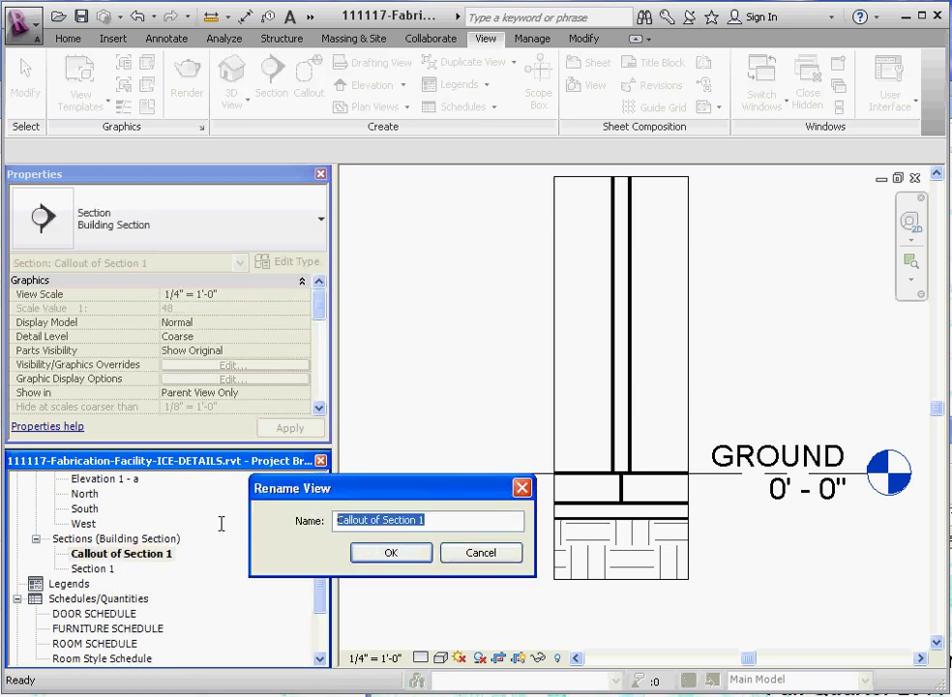
{"action": "type", "text": "DETAIL"}
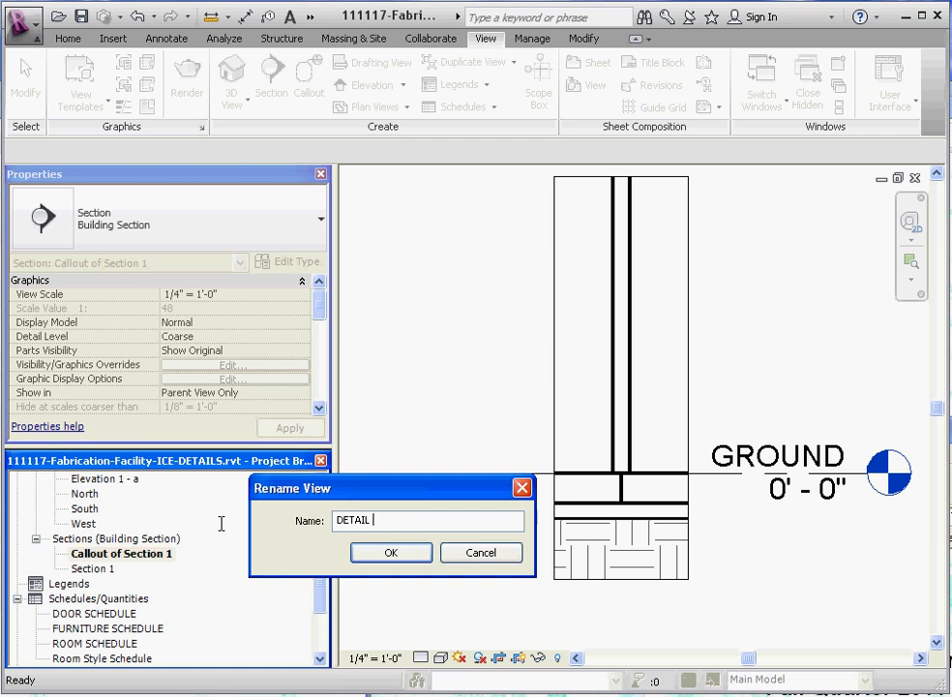
{"action": "type", "text": "INTERIOR"}
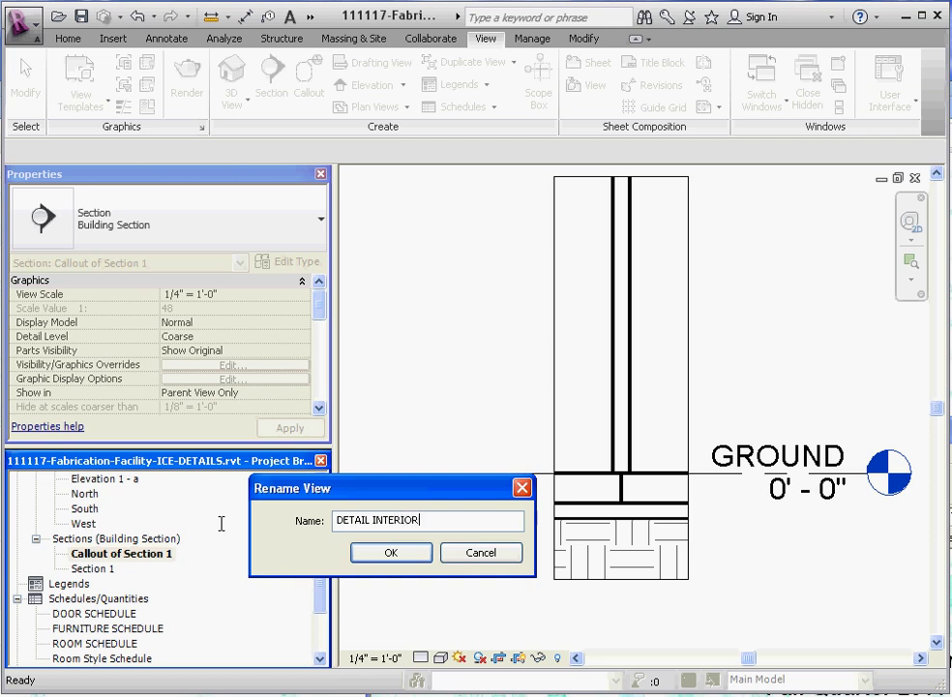
{"action": "type", "text": "WALL"}
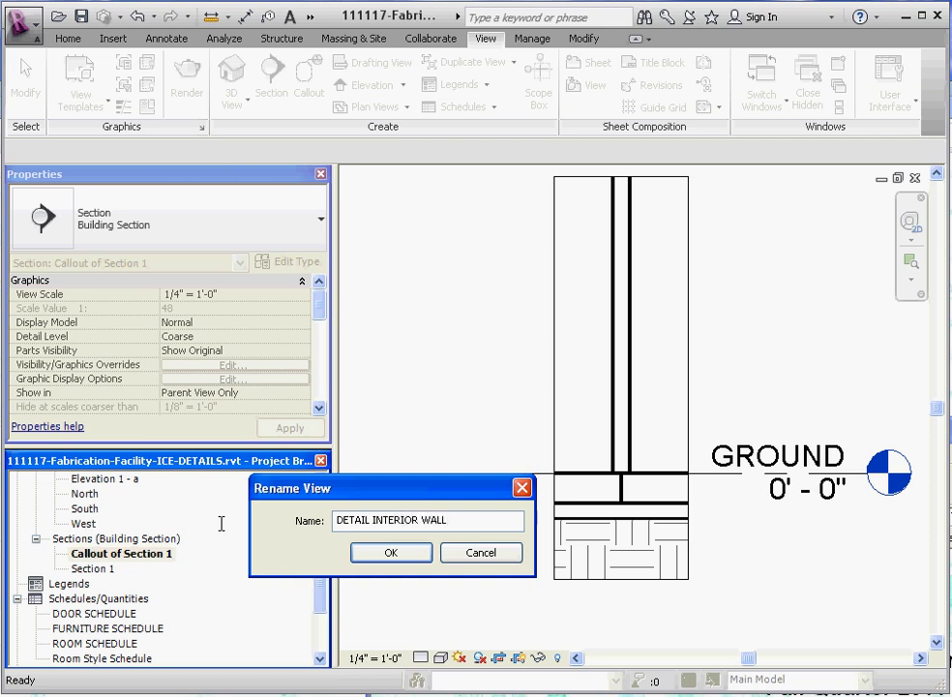
Confirm the DETAIL INTERIOR WALL name and apply a 1" = 1'-0" view scale.
{"action": "left_click", "coordinate": [390, 551]}
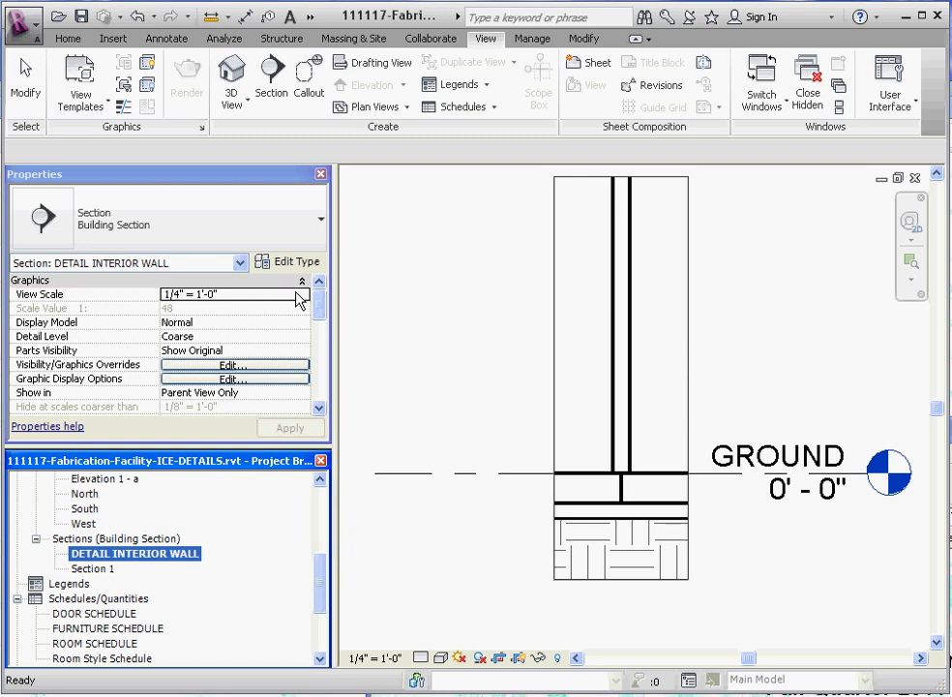
{"action": "mouse_move", "coordinate": [303, 300]}
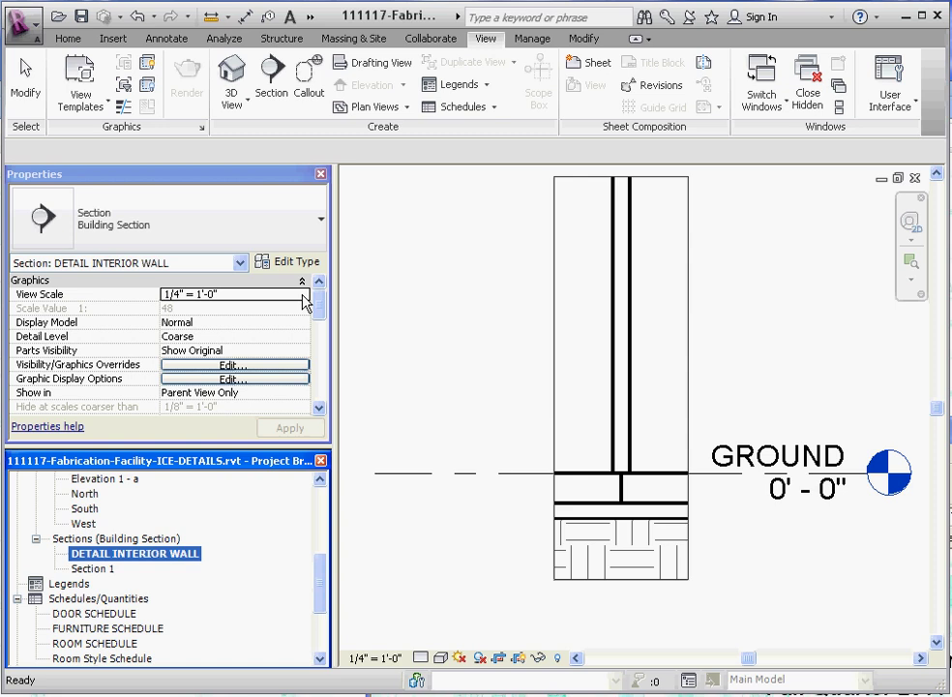
{"action": "left_click", "coordinate": [303, 293]}
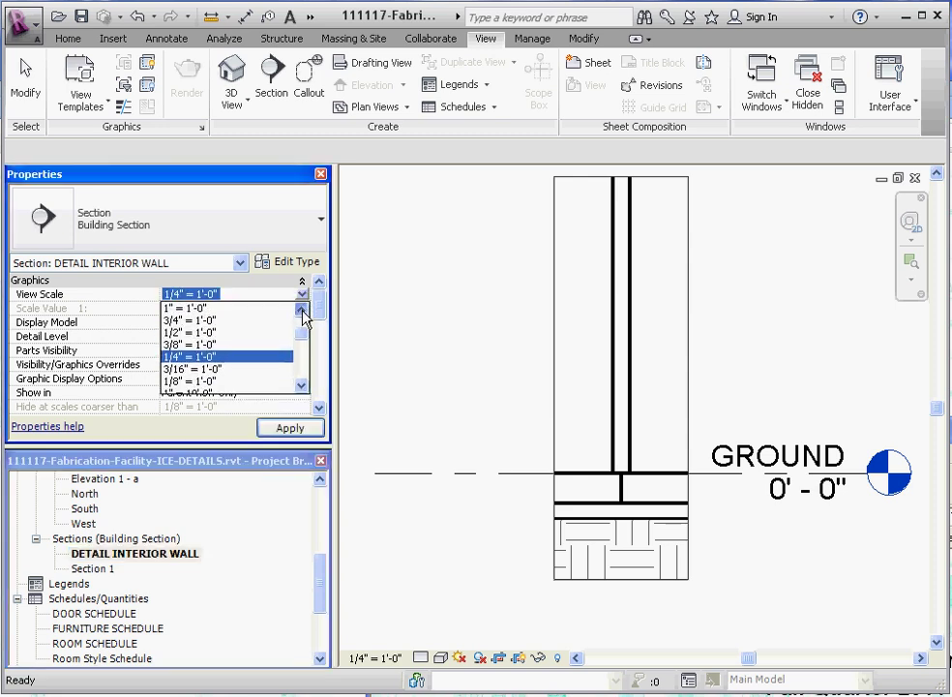
{"action": "left_click", "coordinate": [194, 307]}
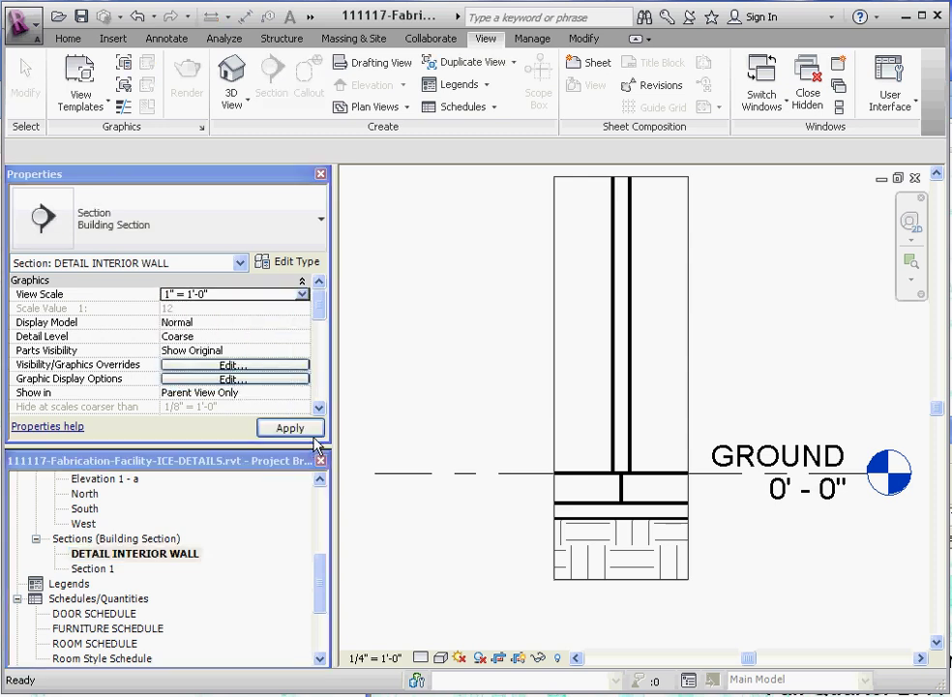
{"action": "left_click", "coordinate": [289, 428]}
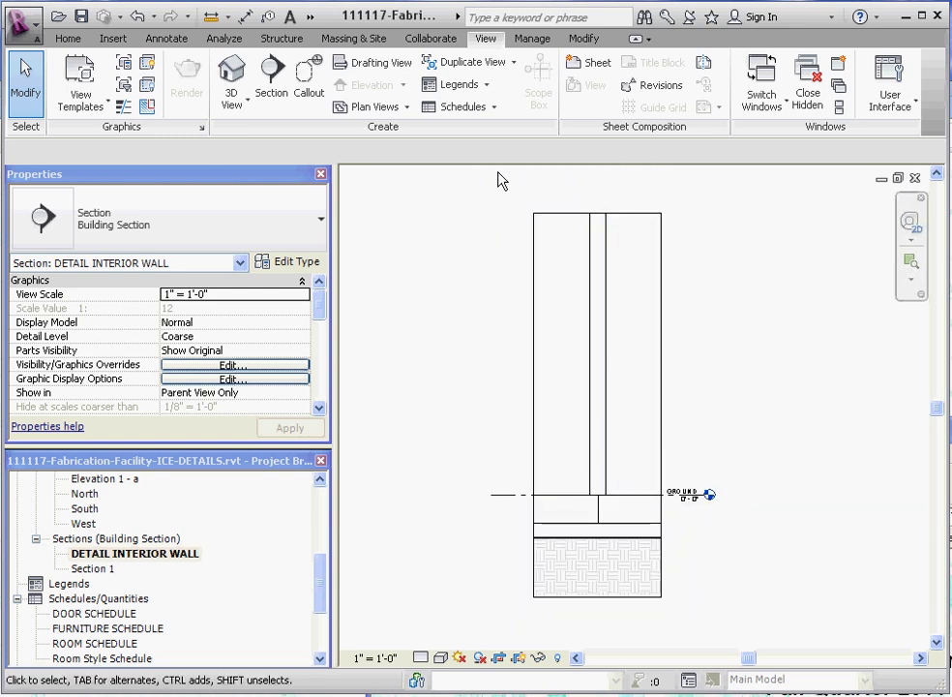
{"action": "mouse_move", "coordinate": [406, 239]}
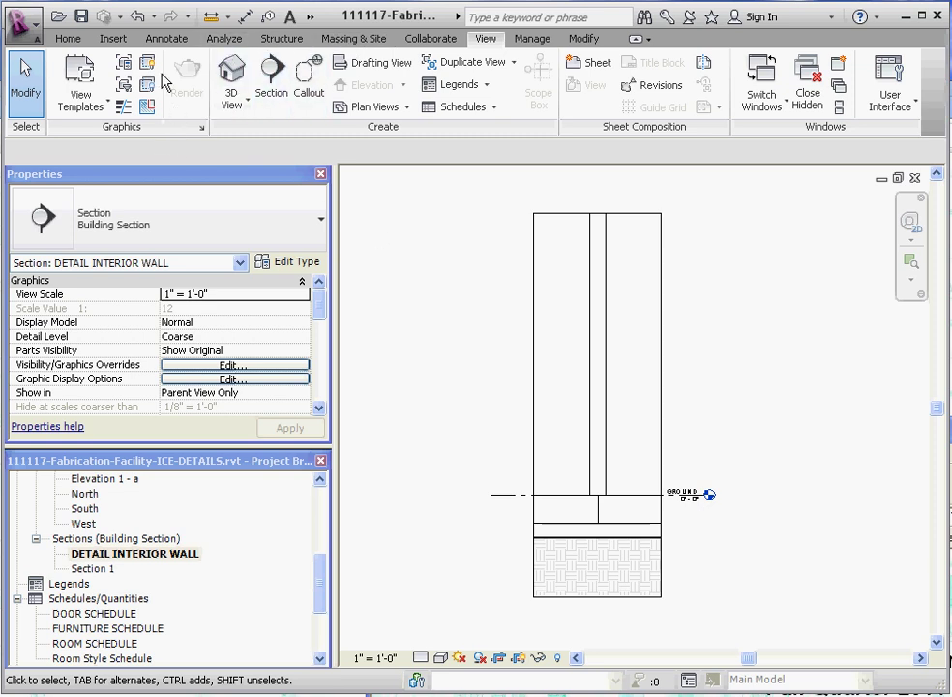
Start placing a Detail Component from the Annotate tools.
{"action": "left_click", "coordinate": [166, 38]}
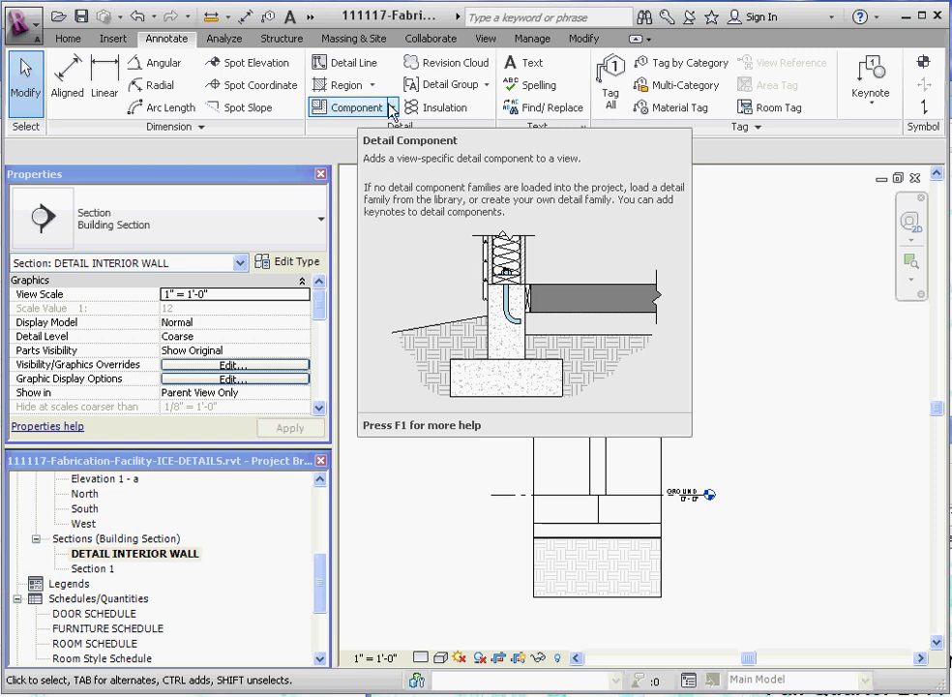
{"action": "left_click", "coordinate": [352, 107]}
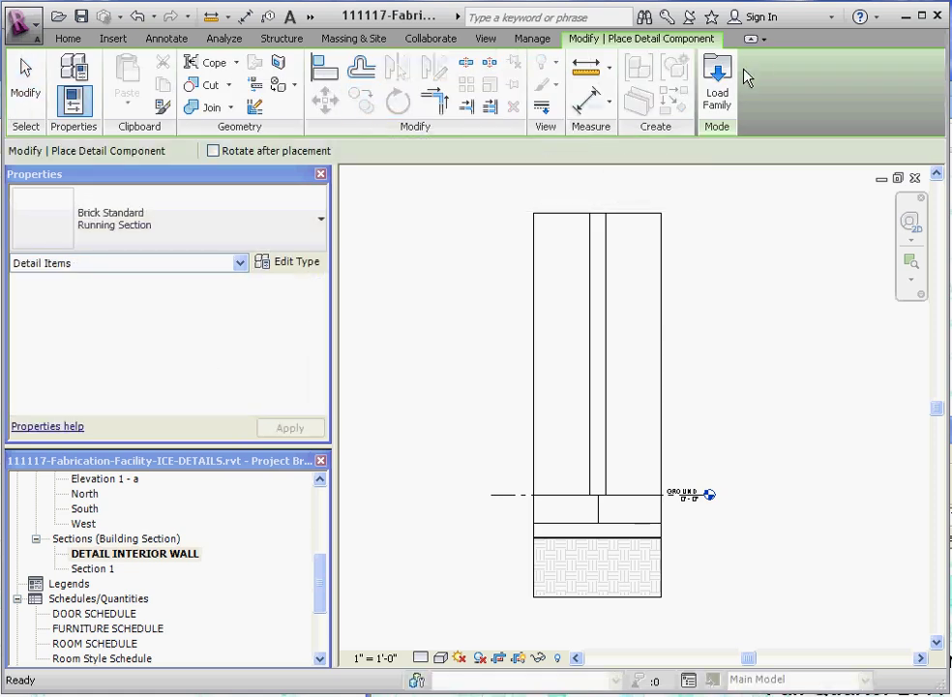
{"action": "mouse_move", "coordinate": [116, 217]}
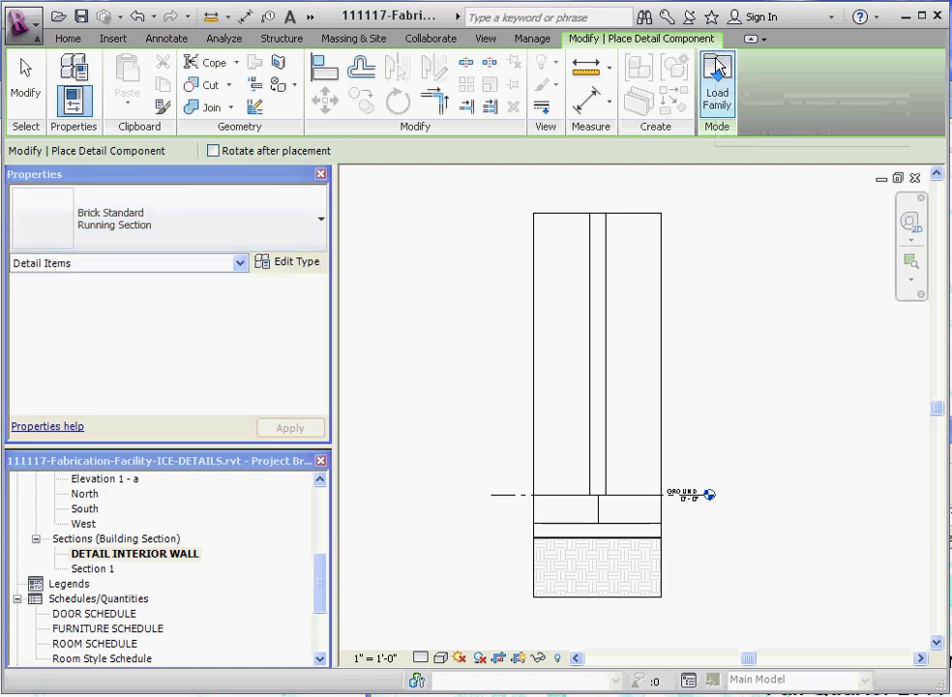
Browse the family library to Detail Components > Div 01-General.
{"action": "left_click", "coordinate": [717, 77]}
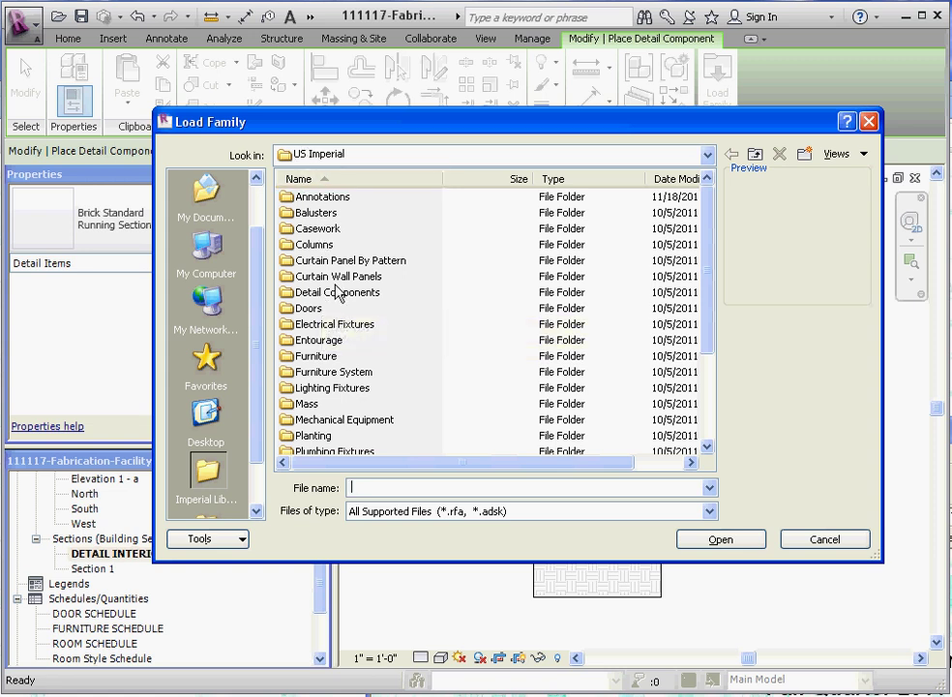
{"action": "double_click", "coordinate": [338, 292]}
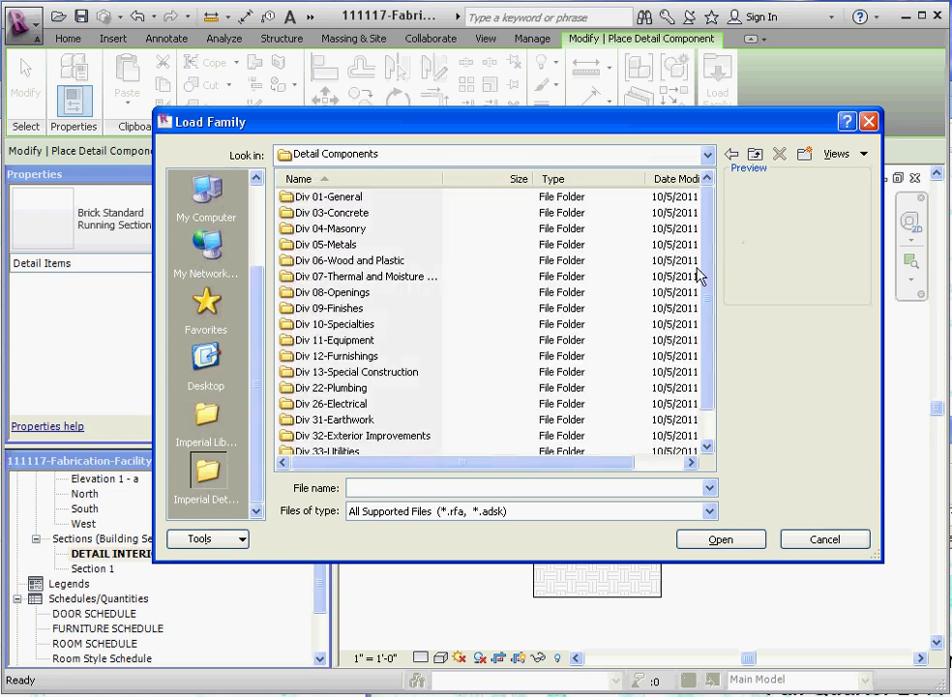
{"action": "double_click", "coordinate": [331, 197]}
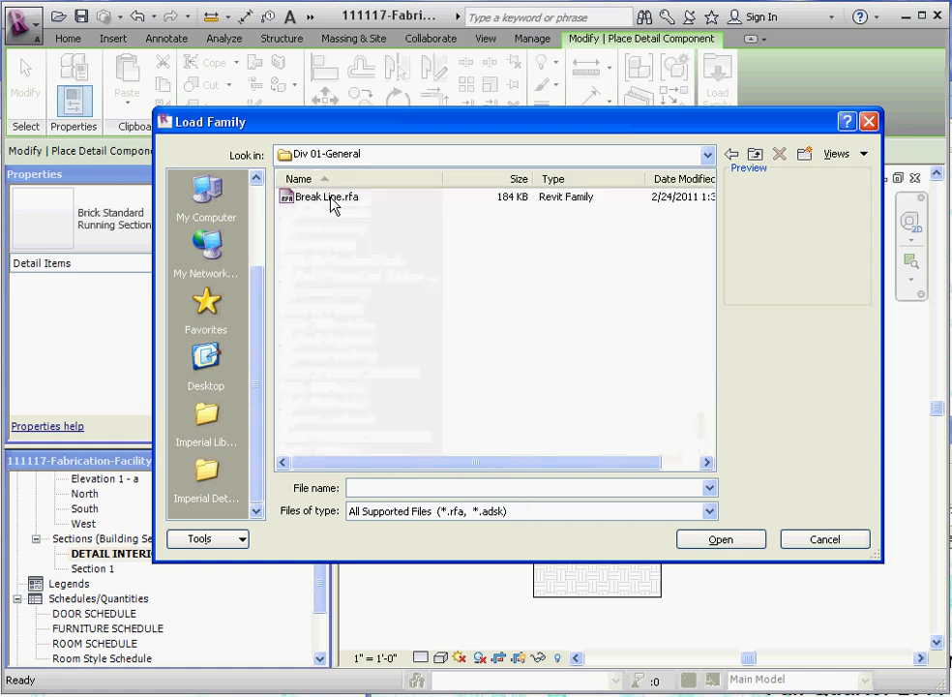
{"action": "mouse_move", "coordinate": [329, 196]}
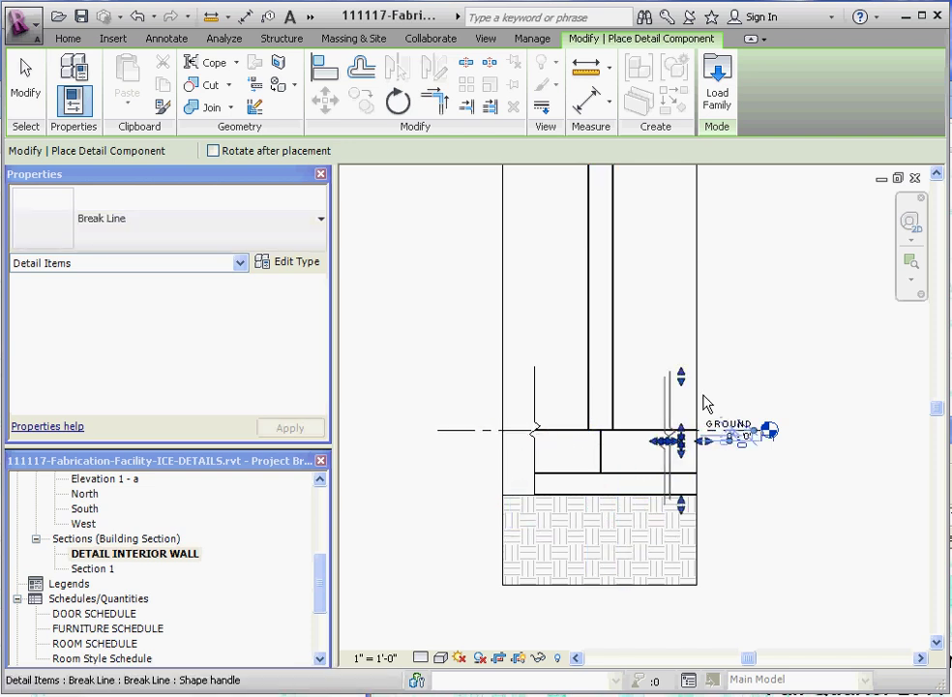
Place Break Line components across the wall top and both foundation sides.
{"action": "left_click", "coordinate": [166, 39]}
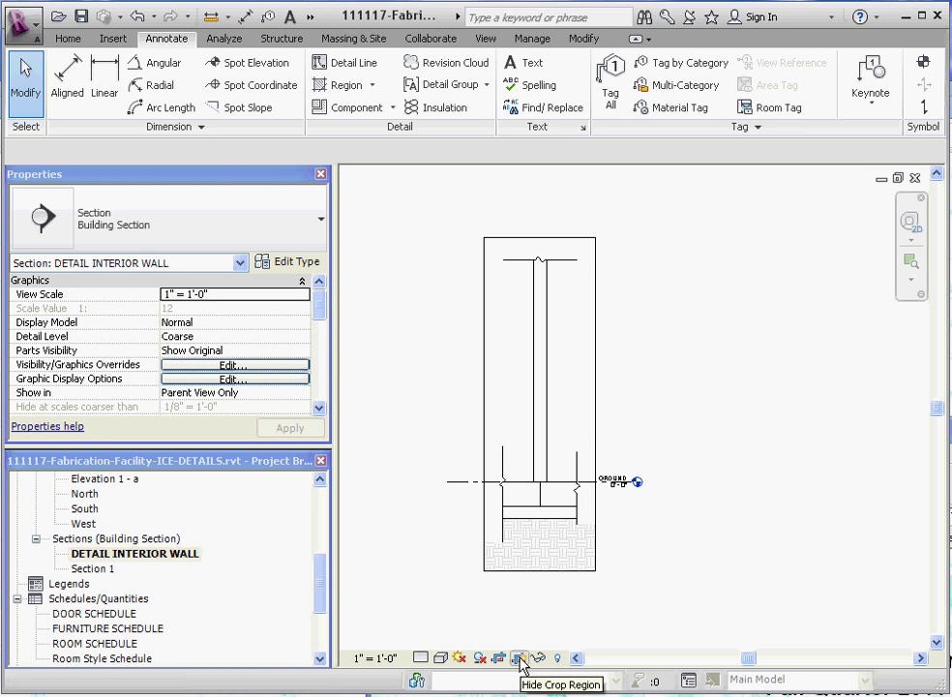
Tighten the crop region around the wall, hide it, and set Fine detail level.
{"action": "left_click", "coordinate": [519, 658]}
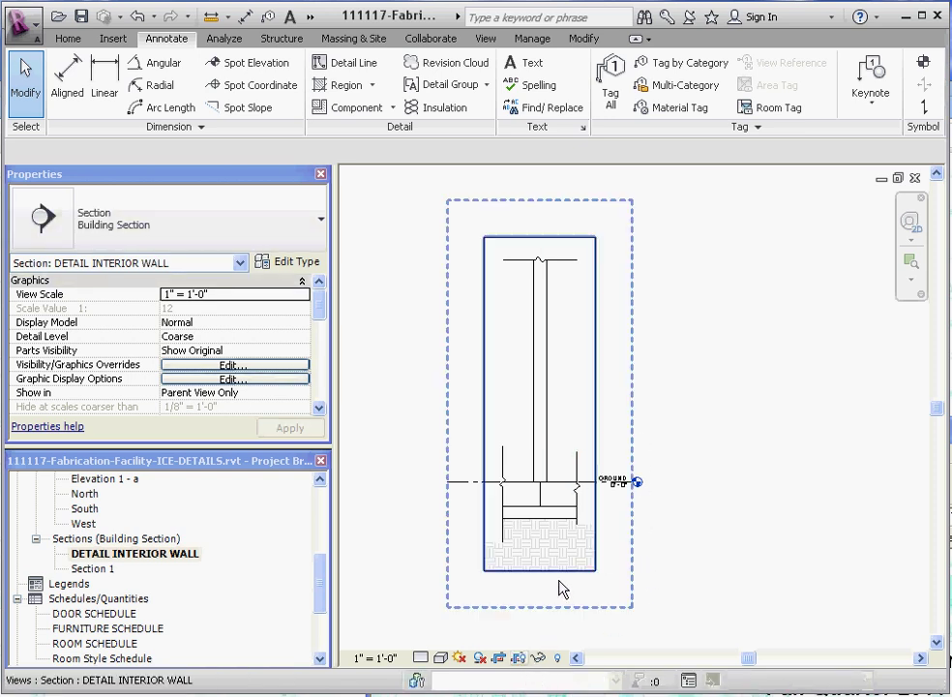
{"action": "left_click", "coordinate": [540, 537]}
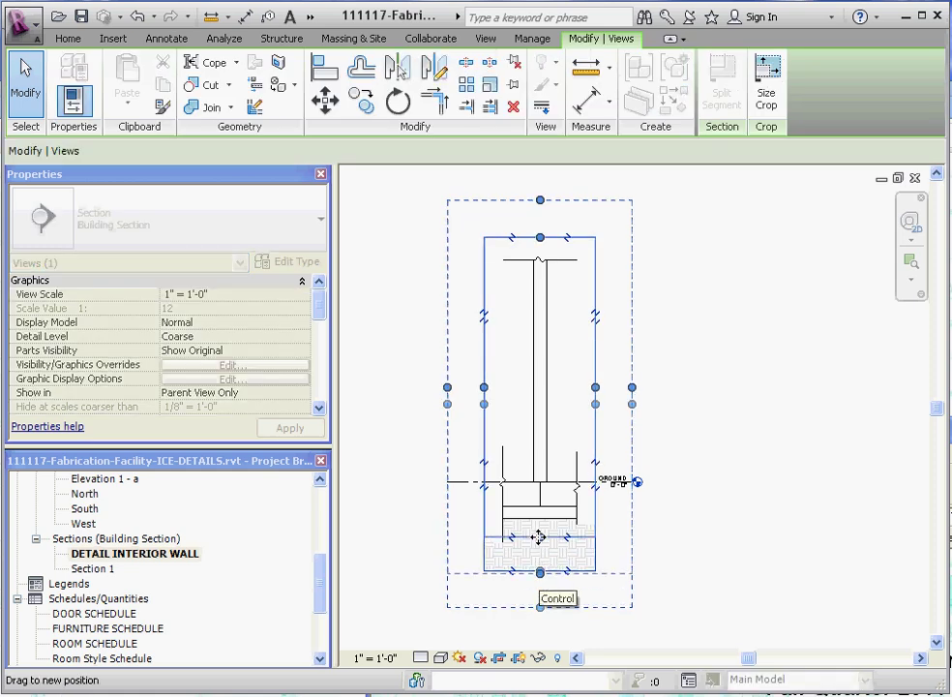
{"action": "left_click", "coordinate": [166, 39]}
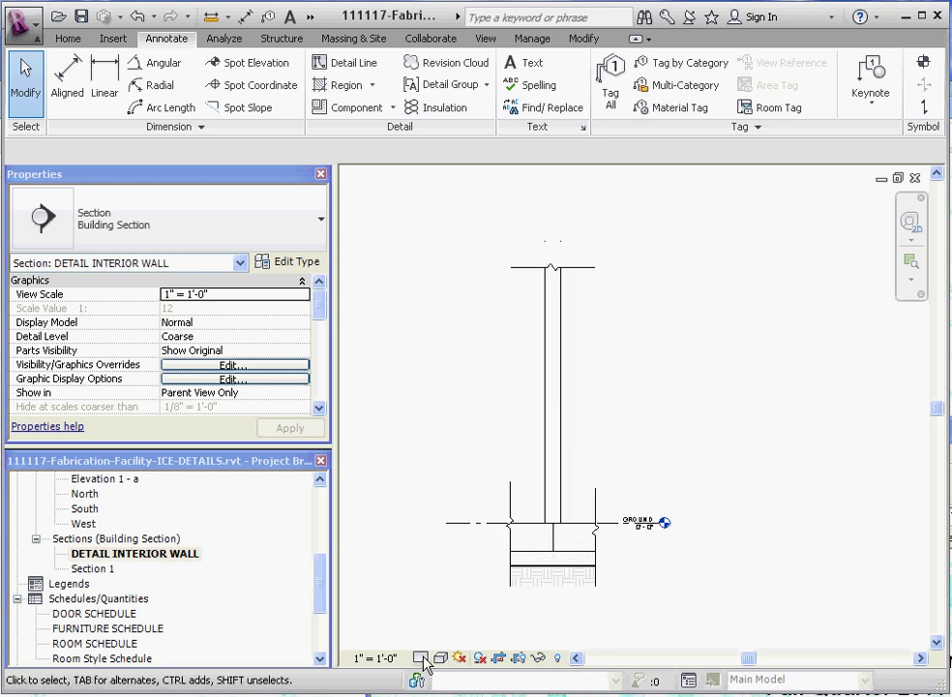
{"action": "left_click", "coordinate": [424, 658]}
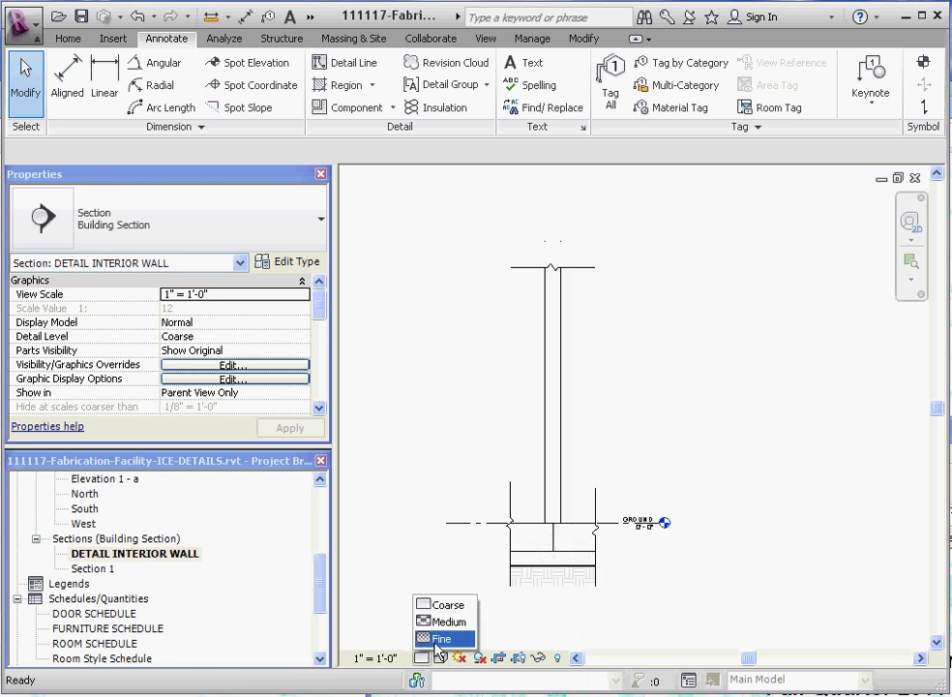
{"action": "left_click", "coordinate": [441, 637]}
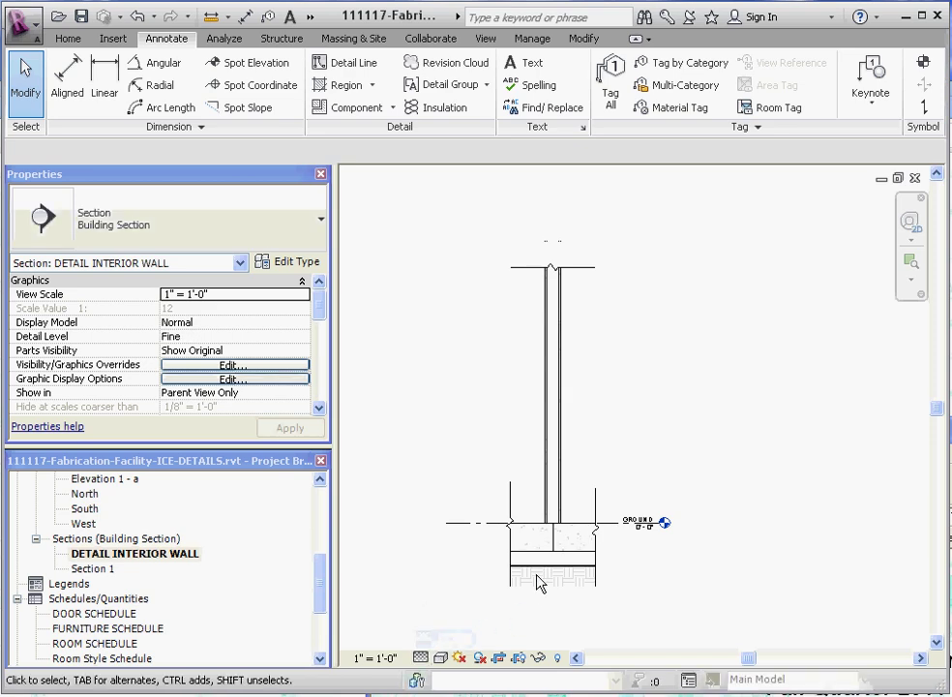